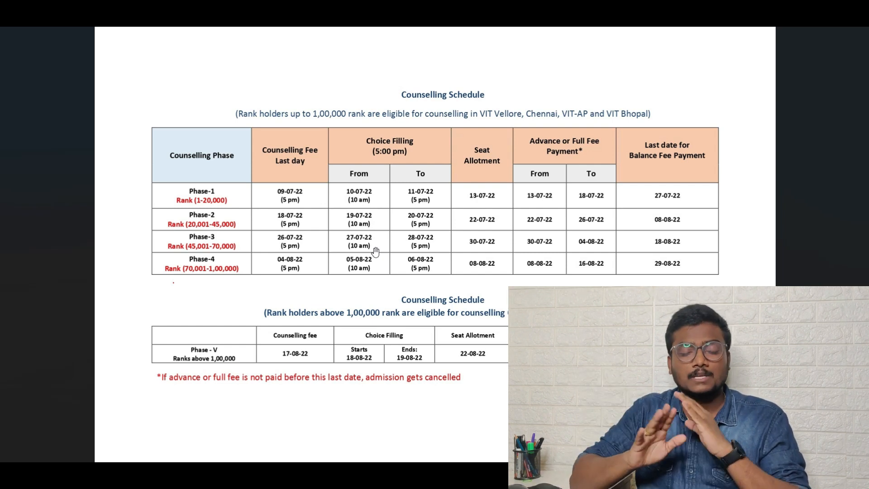
mouse_move(417, 246)
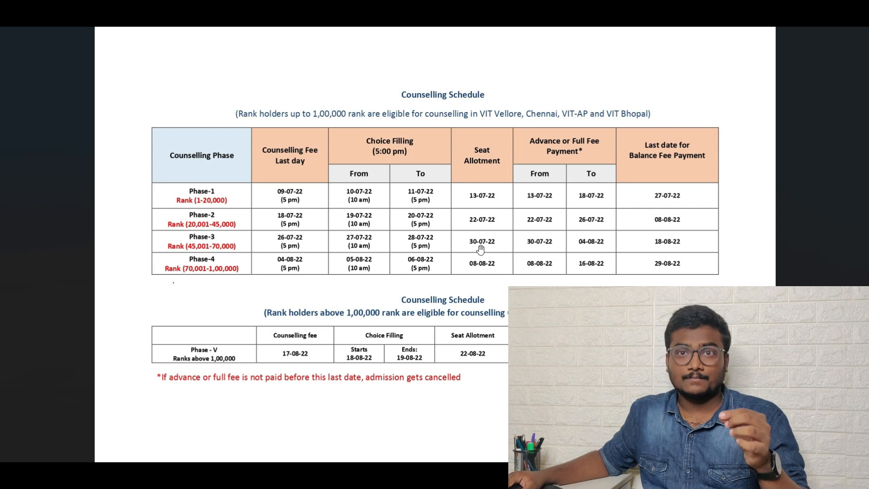
mouse_move(479, 244)
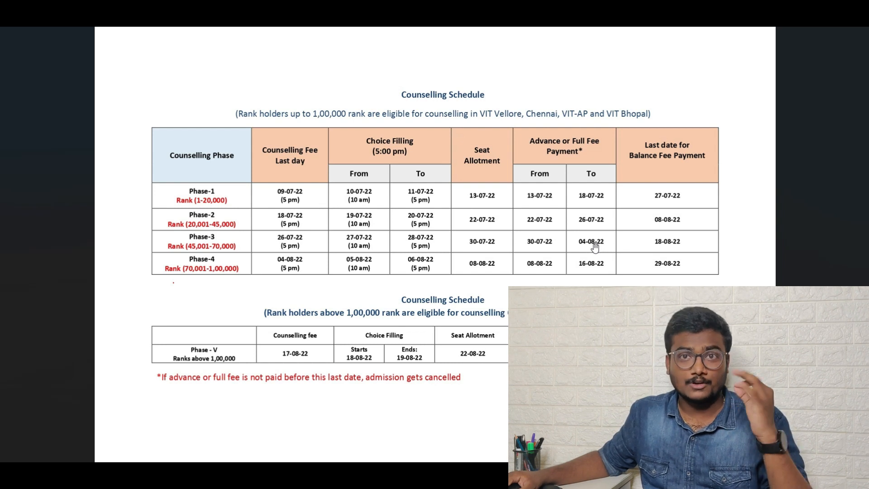
mouse_move(551, 248)
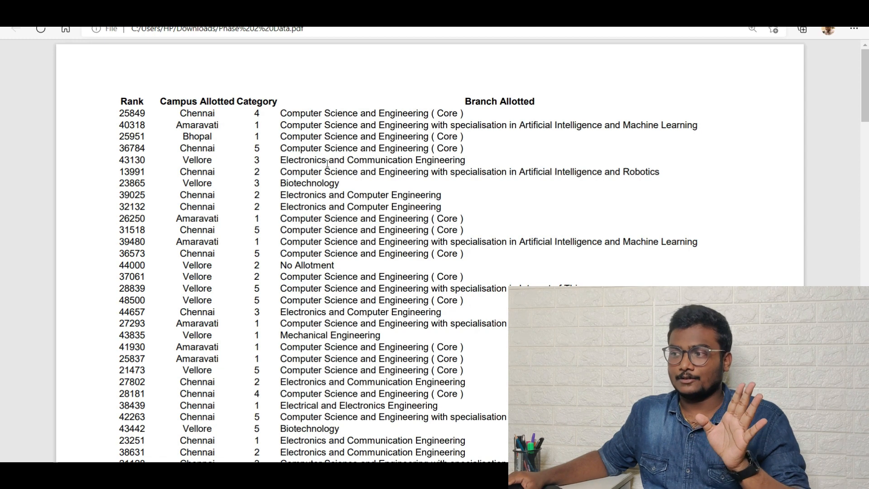
Scroll through the Phase 2 allotment pages, briefly highlighting rank 39295, then clear the selection
scroll("down", 3)
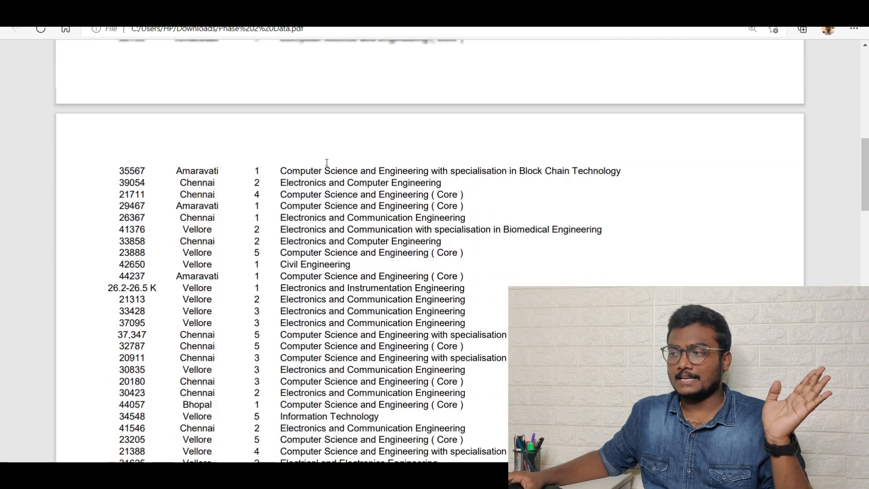
scroll("down", 3)
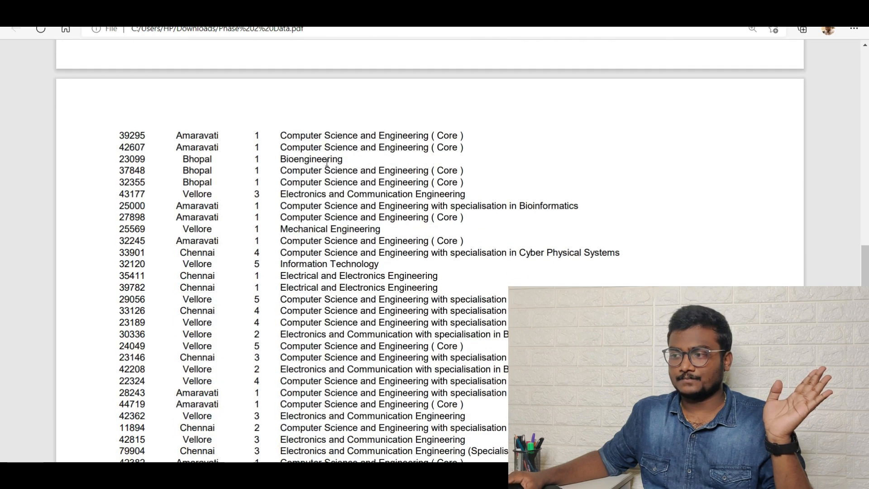
scroll("down", 3)
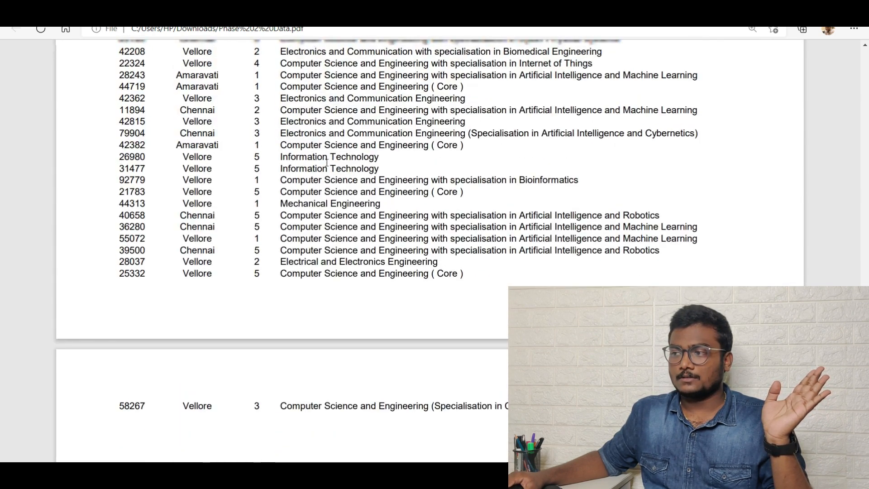
scroll("down", 3)
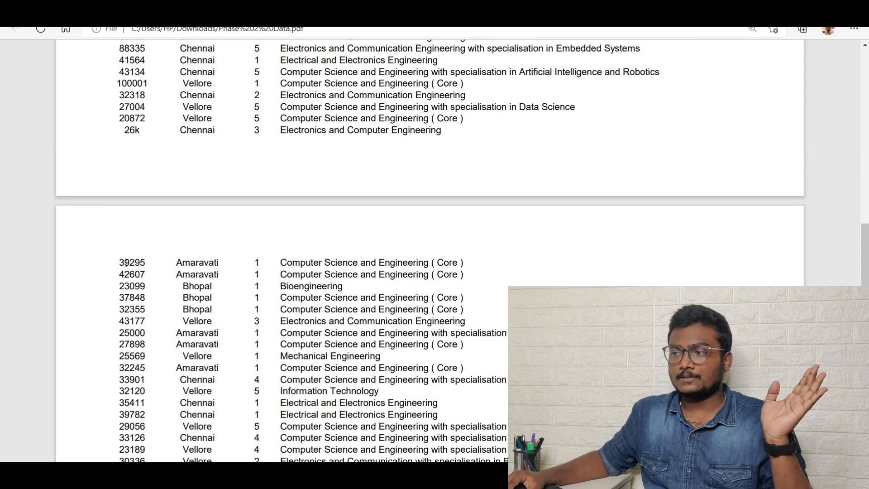
double_click(132, 262)
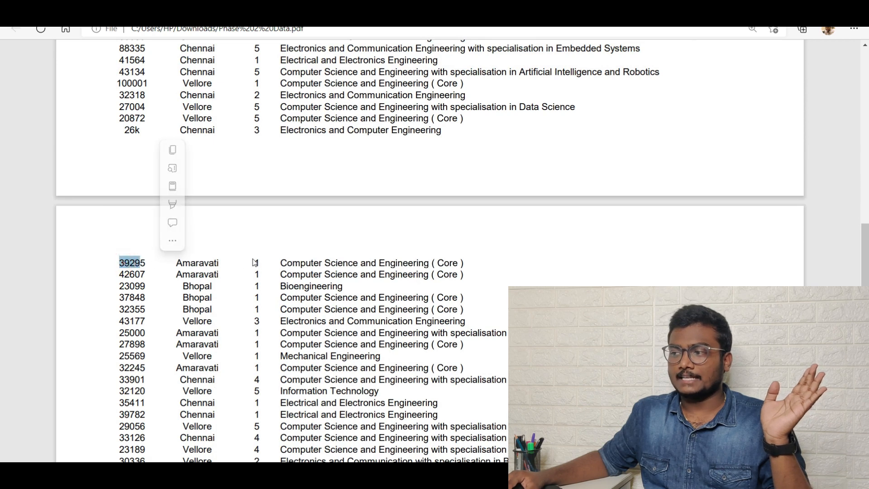
left_click(520, 270)
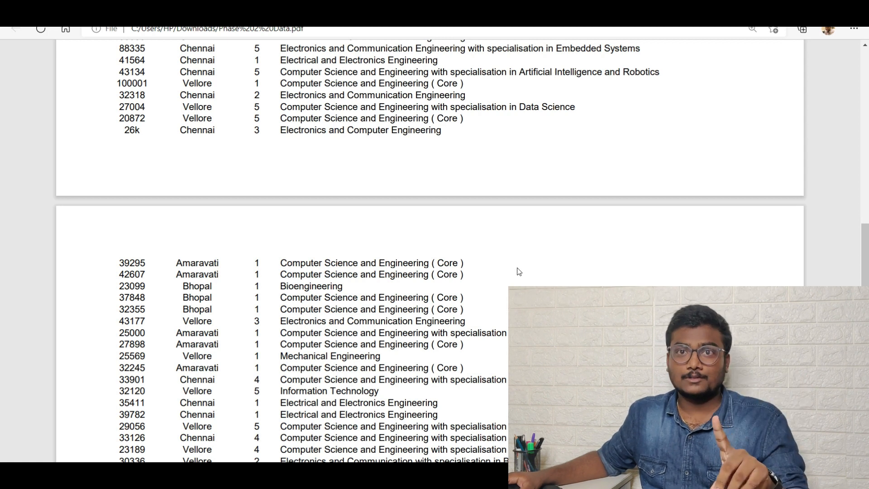
mouse_move(169, 269)
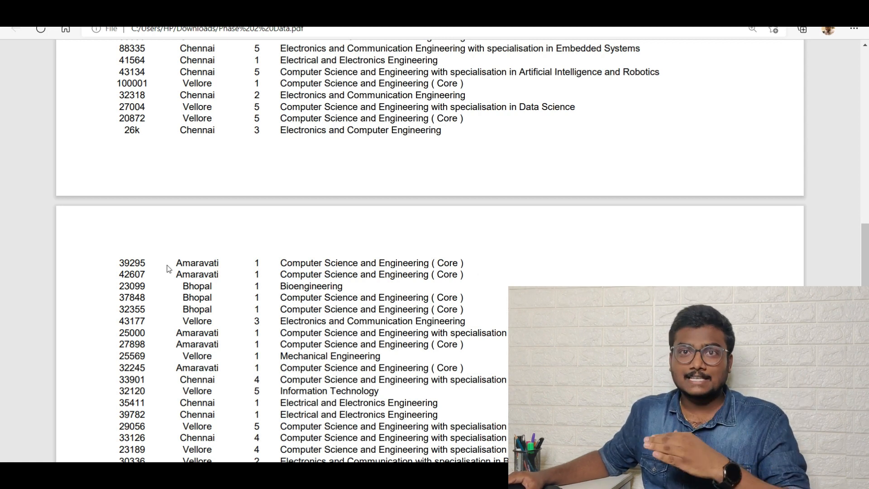
mouse_move(156, 178)
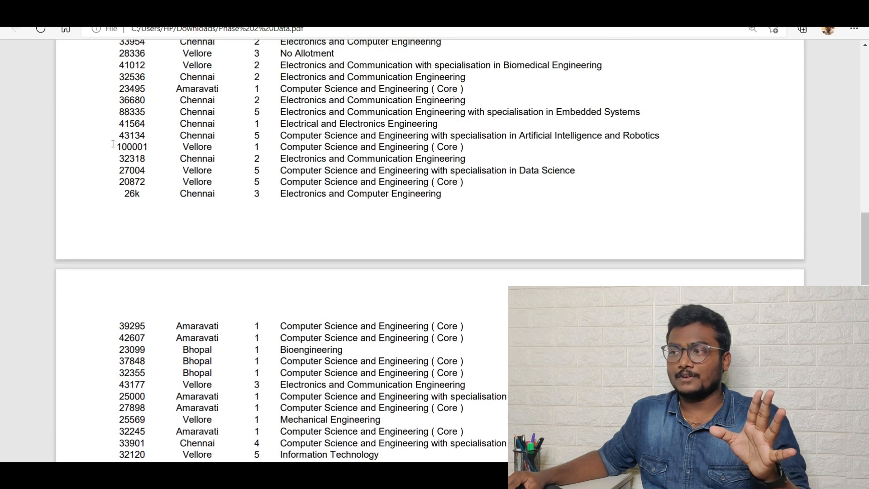
double_click(131, 146)
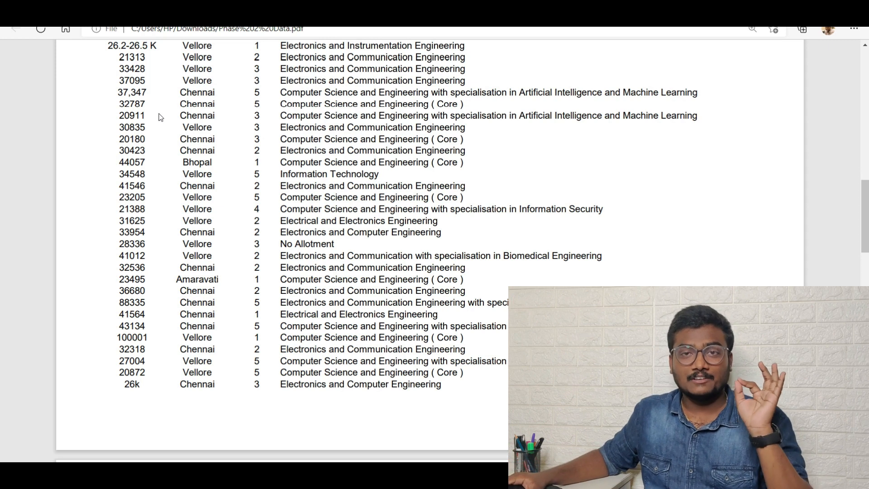
scroll("down", 3)
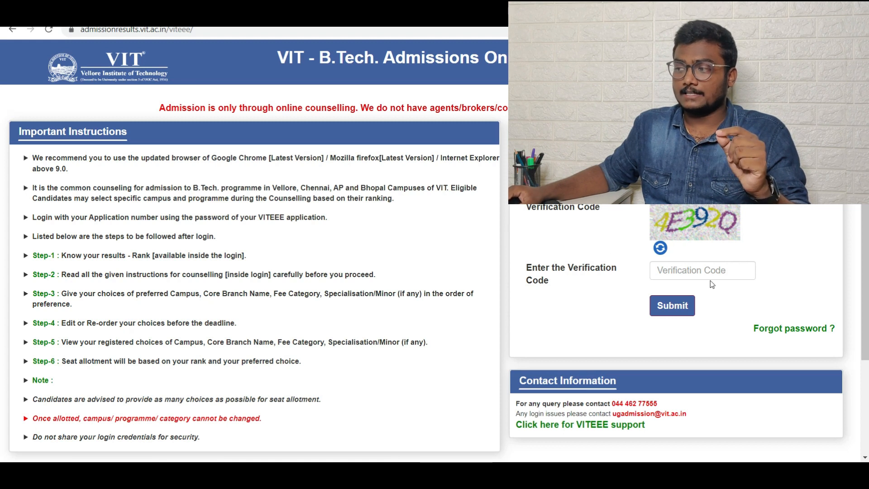
mouse_move(681, 296)
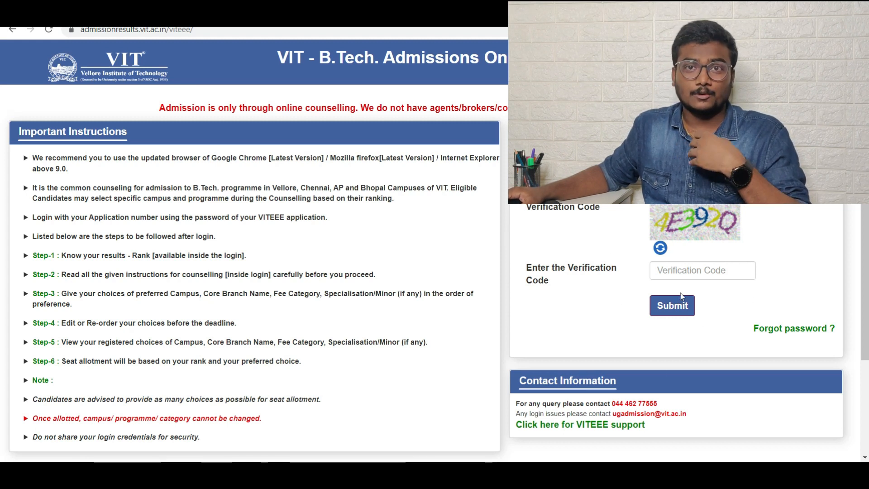